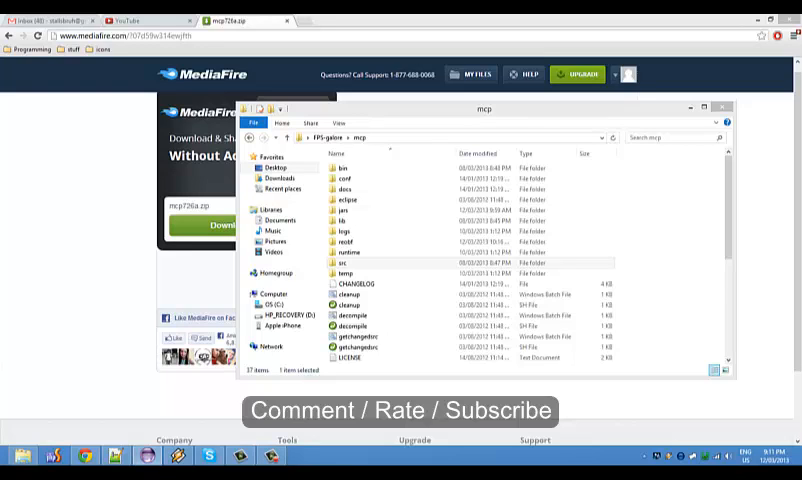
- Navigate down through src into the folder holding the Minecraft source files
left_click(356, 284)
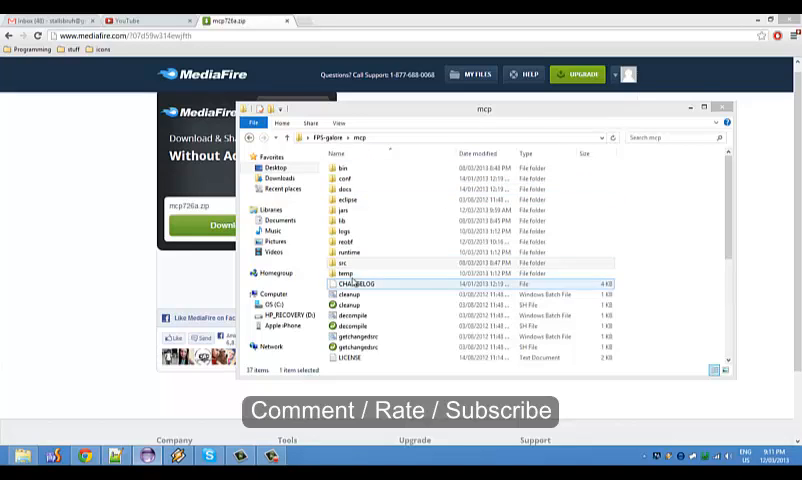
left_click(344, 262)
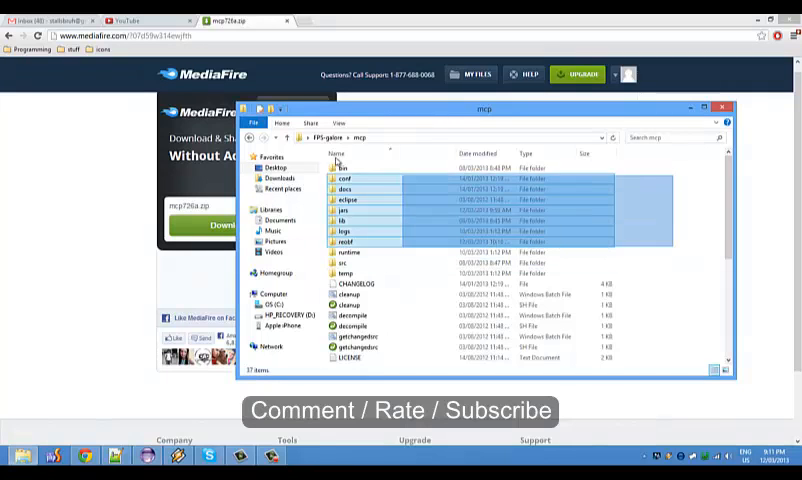
scroll("down", 3)
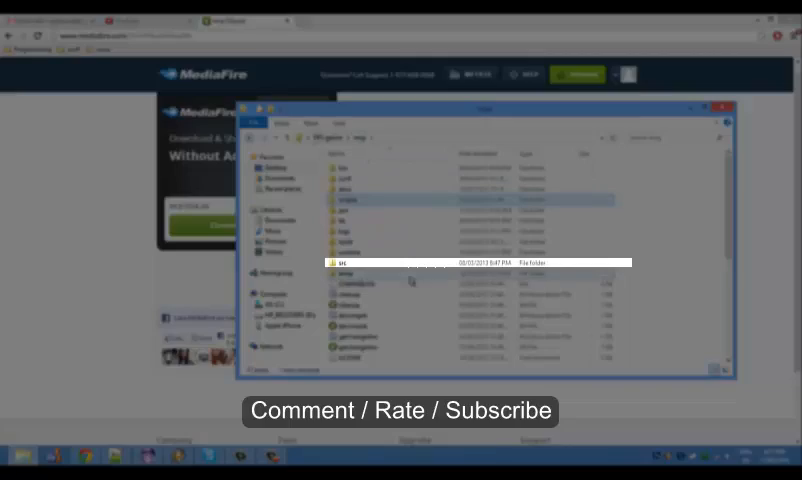
double_click(344, 264)
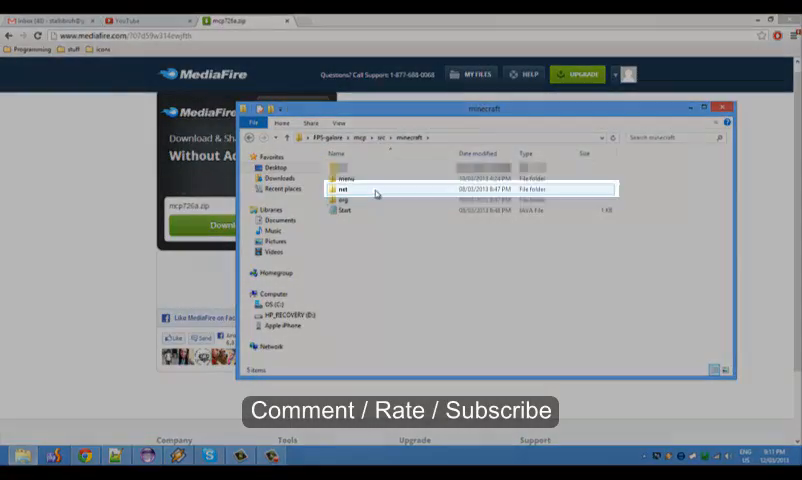
double_click(344, 188)
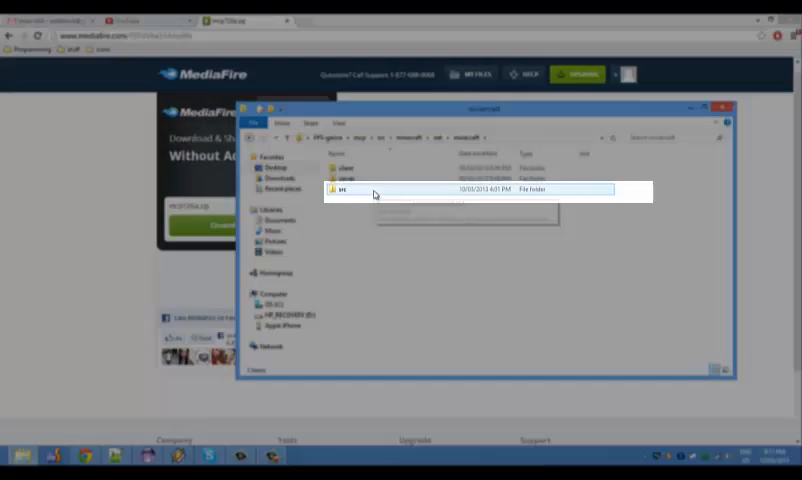
double_click(342, 190)
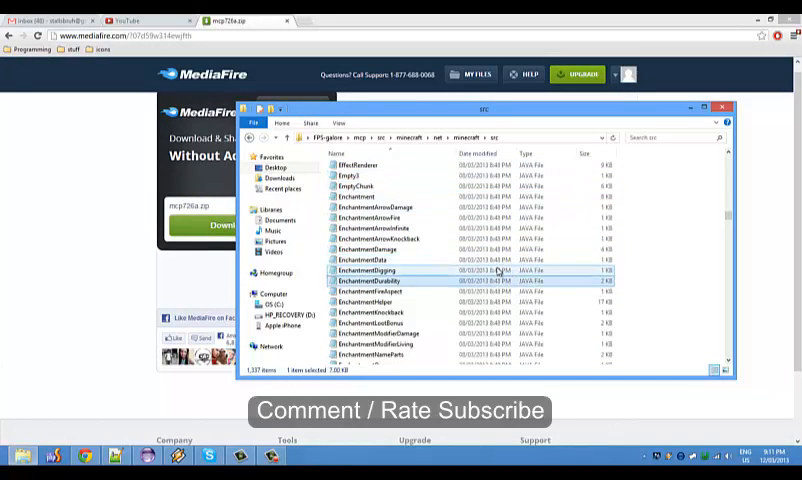
- Locate EntityClientPlayerMP.java and start opening it, raising the app-choice prompt
scroll("down", 3)
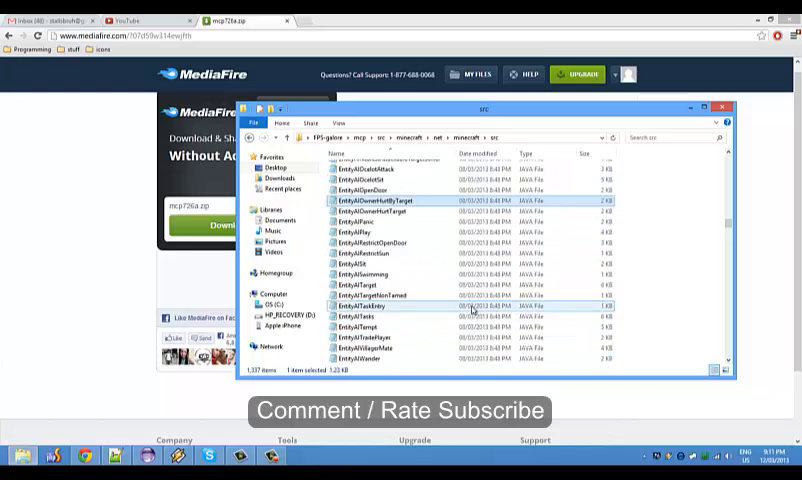
scroll("down", 3)
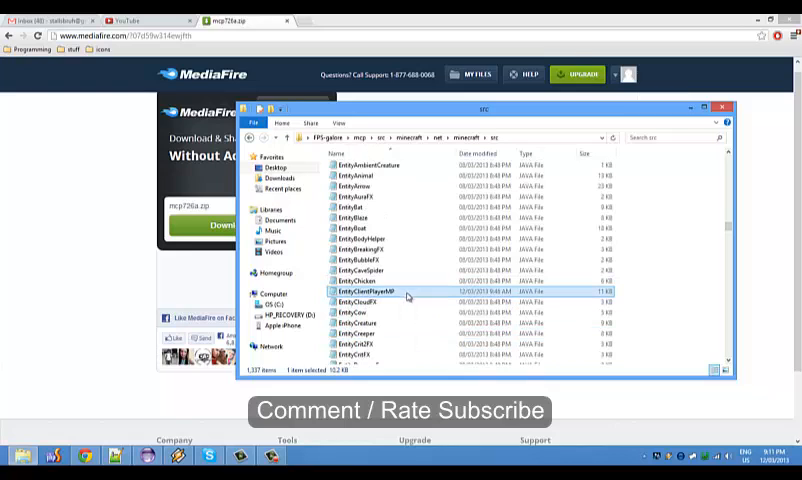
right_click(364, 290)
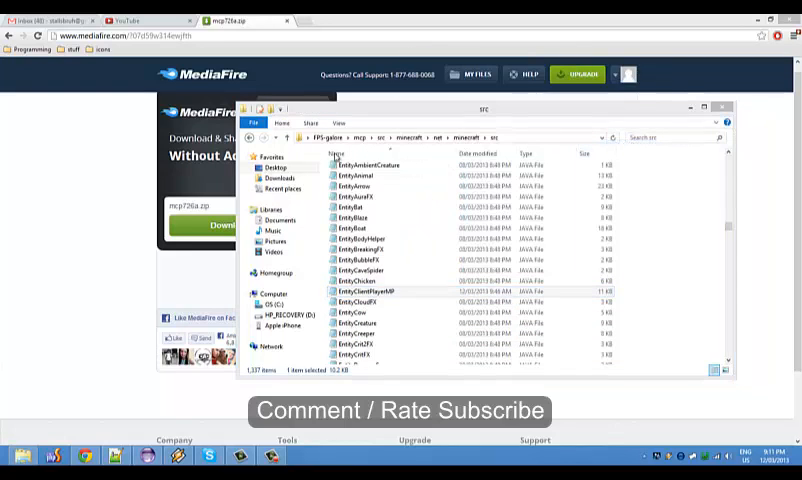
double_click(368, 290)
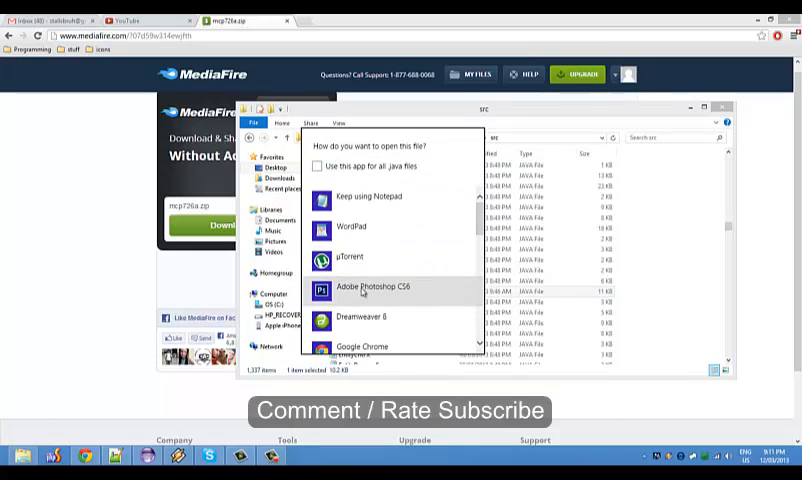
- Choose the app that opens EntityClientPlayerMP.java from the how-to-open prompt
left_click(368, 196)
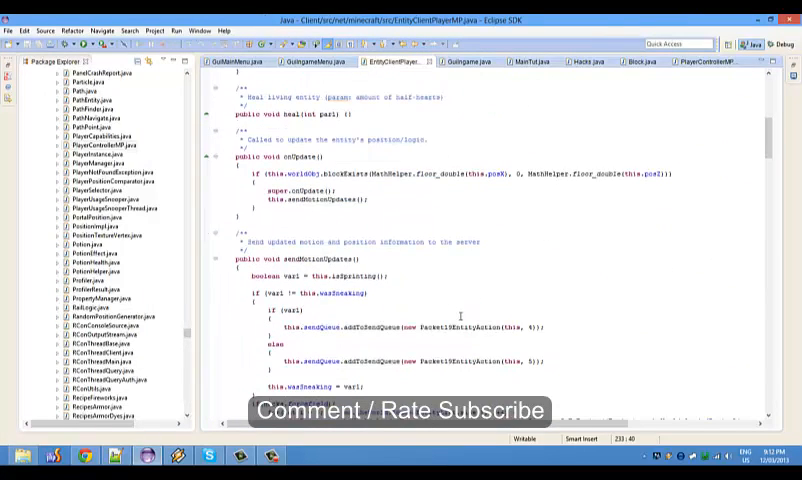
scroll("down", 3)
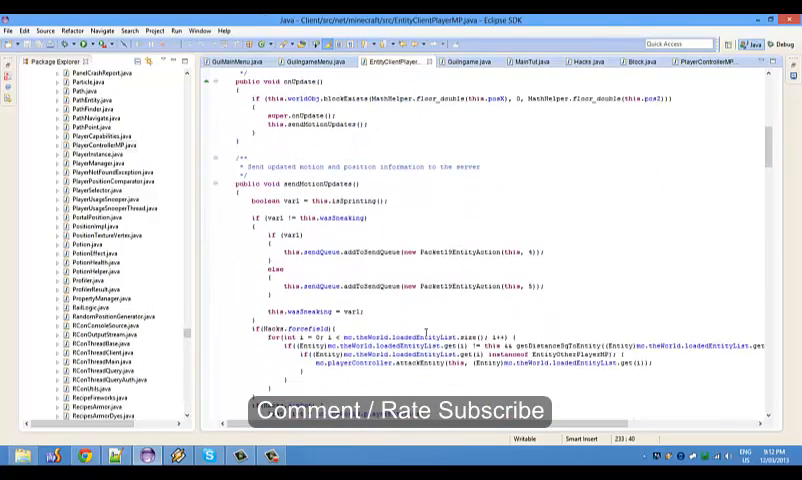
scroll("up", 3)
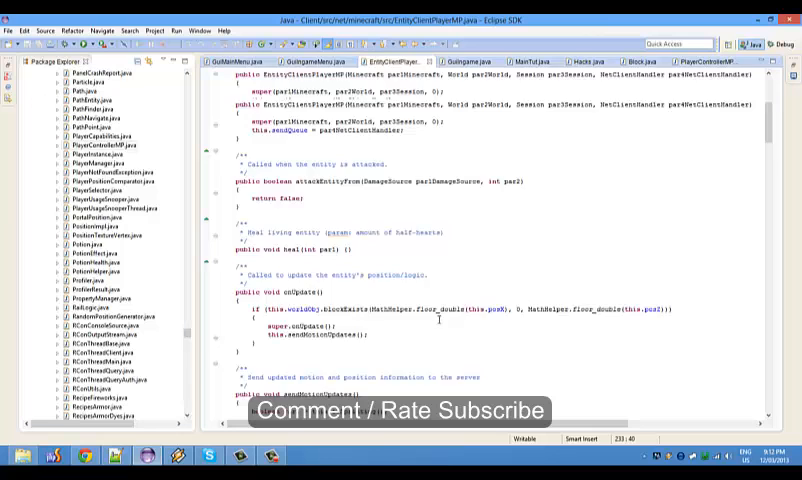
scroll("up", 3)
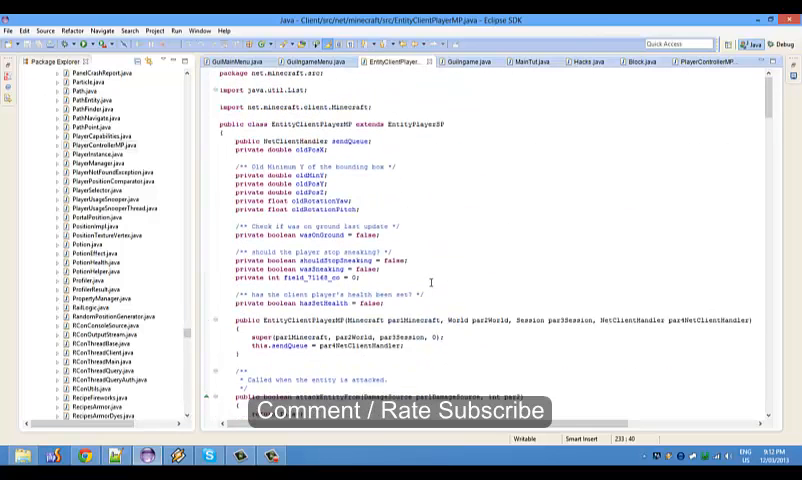
scroll("down", 3)
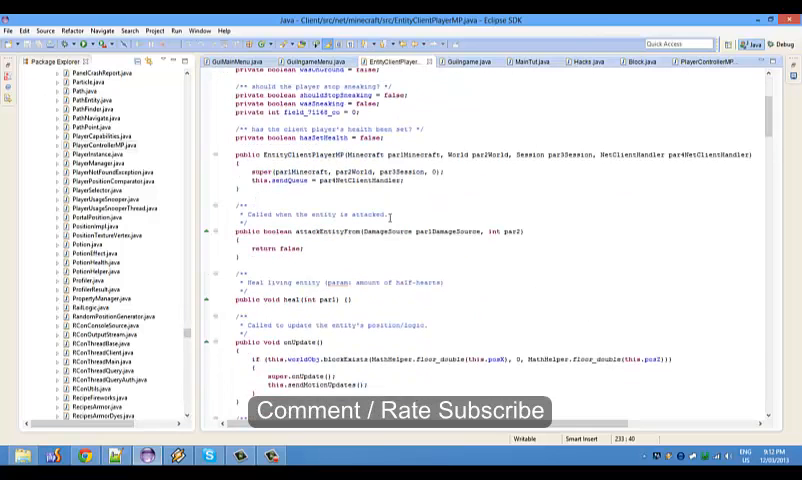
scroll("down", 3)
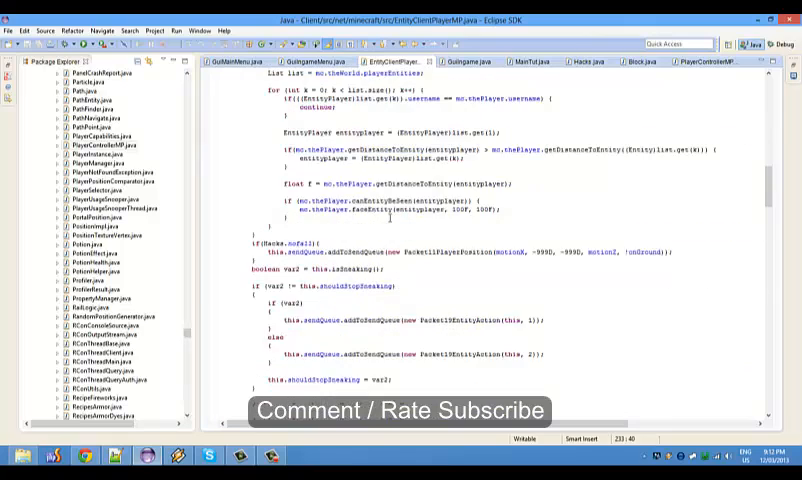
scroll("down", 3)
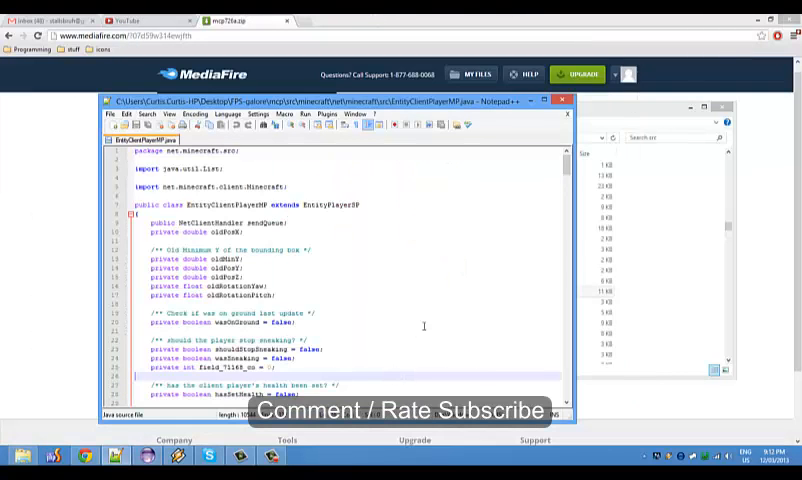
- Wrap sendChatMessage in if(par1Str.startsWith(...)) with an else sending new Packet3Chat(par1Str)
scroll("down", 3)
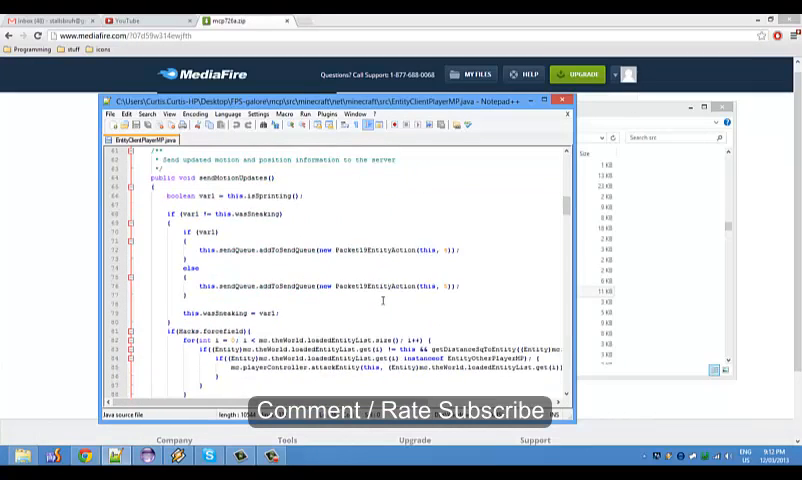
scroll("down", 3)
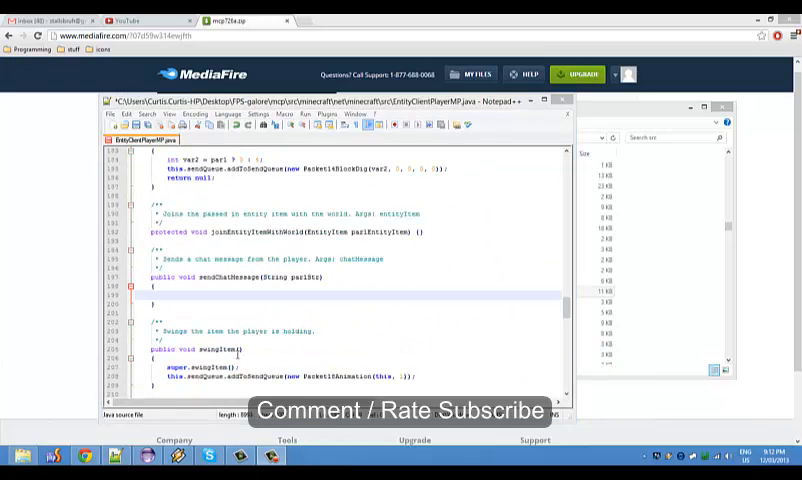
type("if(par1Str.startsWith(\"\")) {")
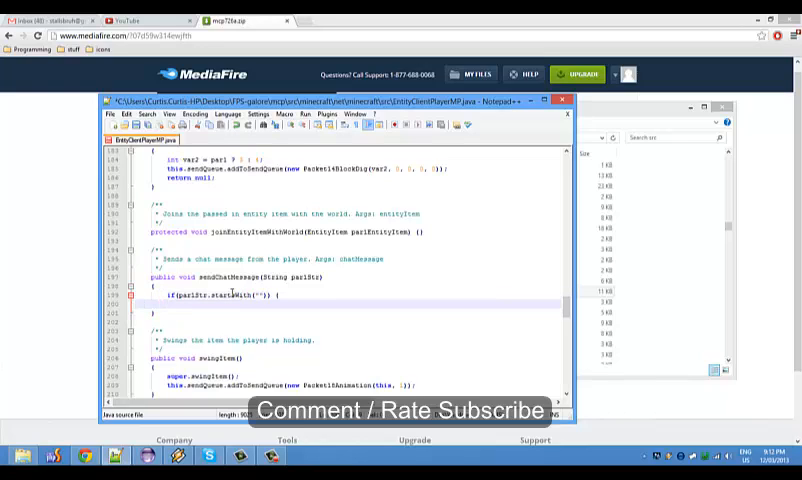
type("} else {")
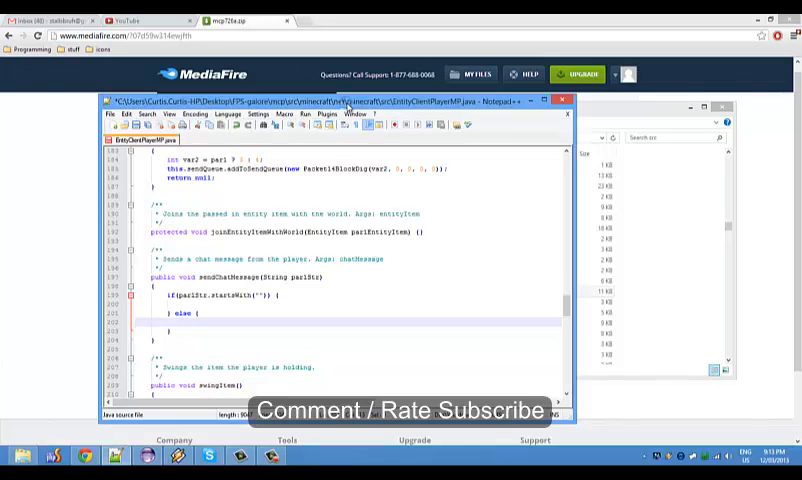
type("this.sendQueue.addToSendQueue(new Packet3Chat")
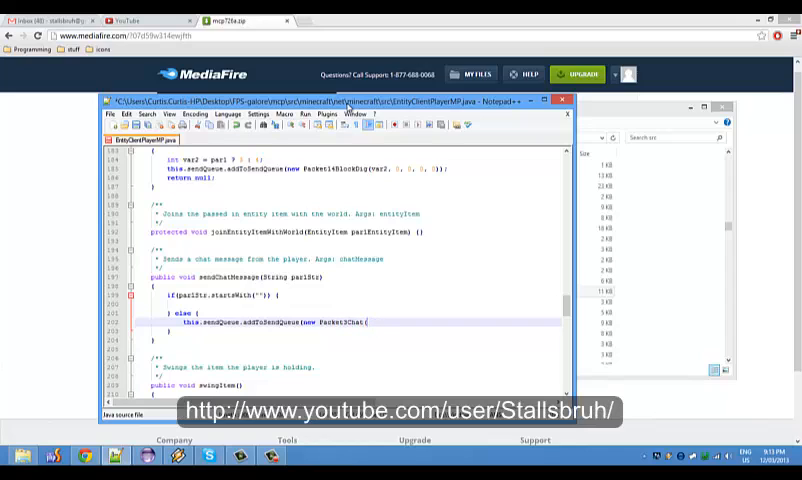
type("(par1Str));")
left_click(360, 294)
type("/light")
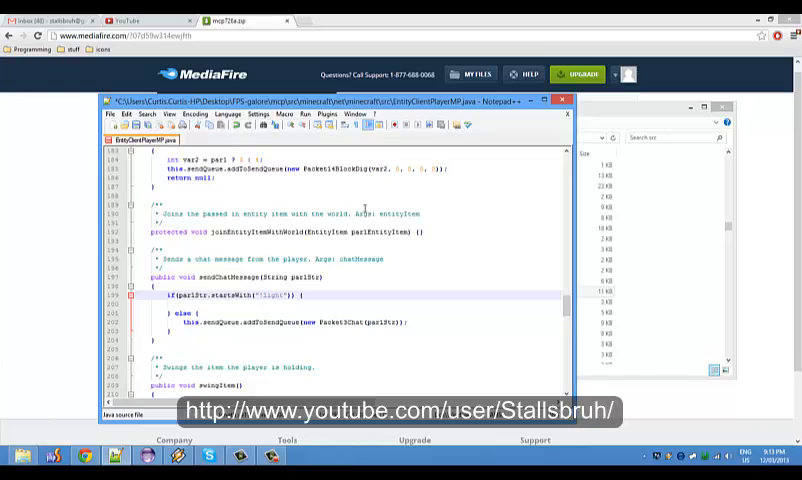
mouse_move(610, 284)
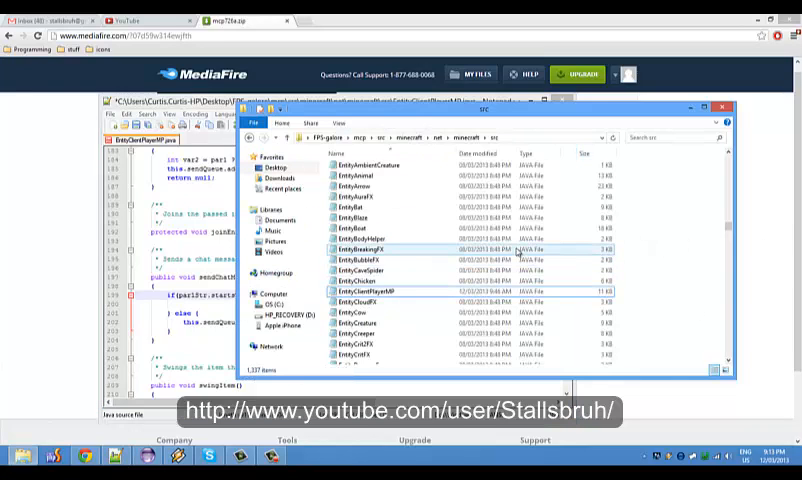
- Open Hacks.java with its boolean hack flags and select all of its code
right_click(360, 164)
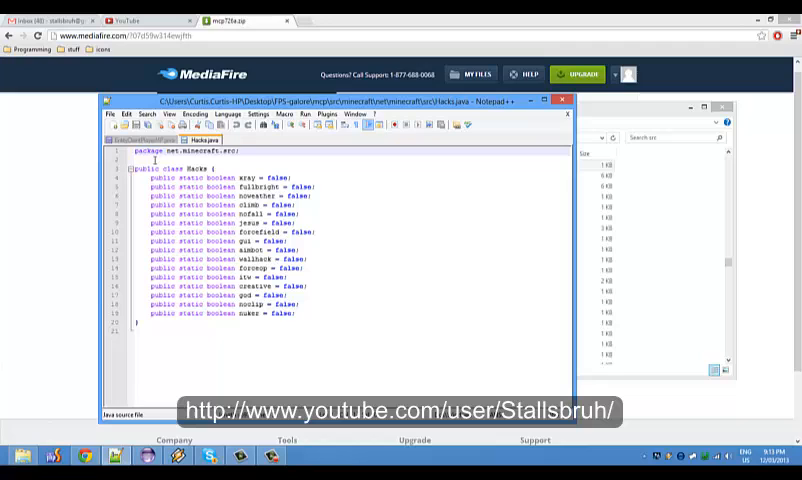
key("ctrl+a")
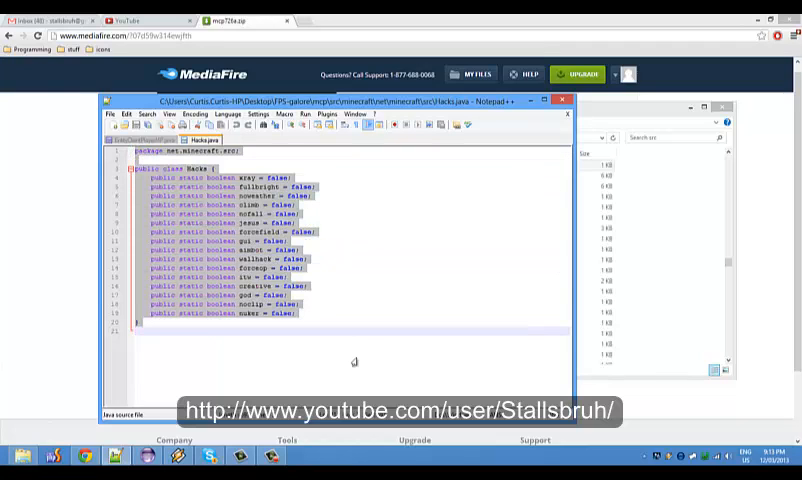
left_click(296, 204)
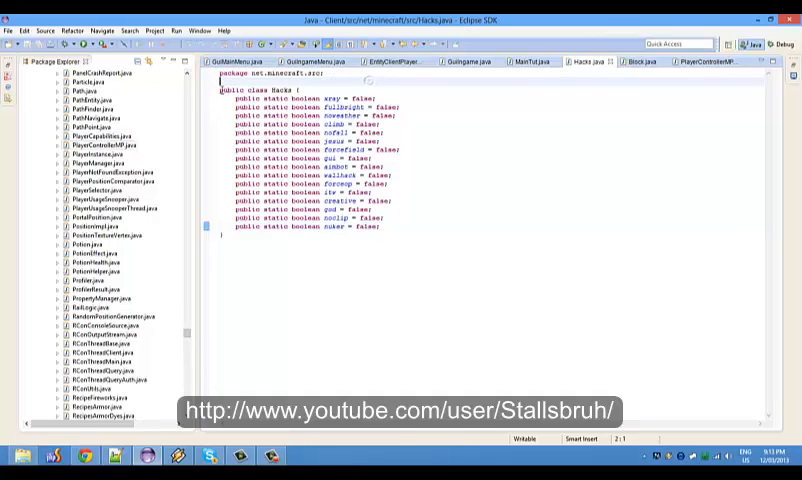
- Select the whole Hacks class of static boolean toggles in Hacks.java
key("ctrl+a")
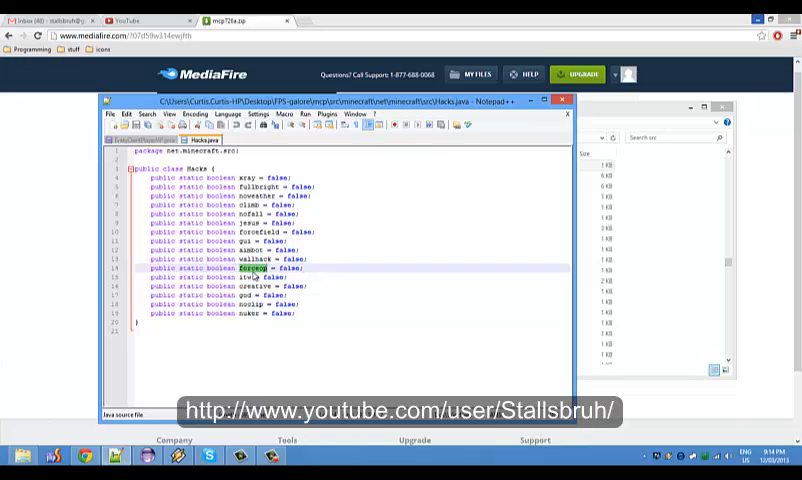
mouse_move(684, 18)
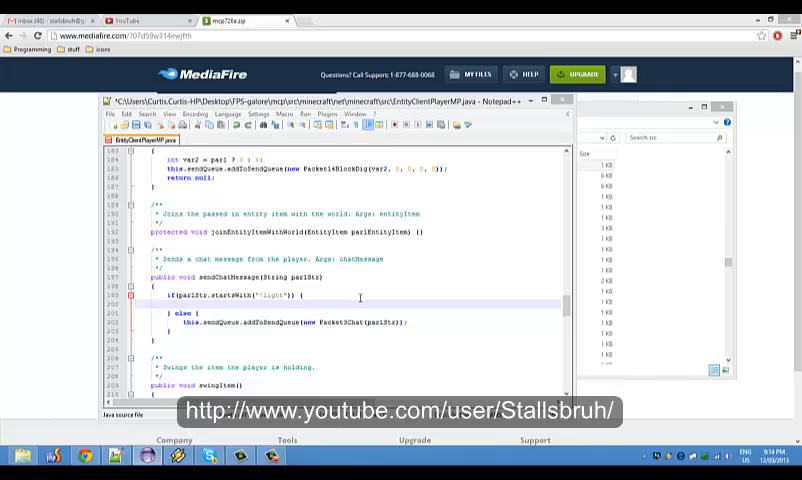
- Toggle Hacks.fullbright = !Hacks.fullbright on its command and add an else if(par1Str.startsWith("...")) branch
type("mc.renderGlobal.loadRenderers();")
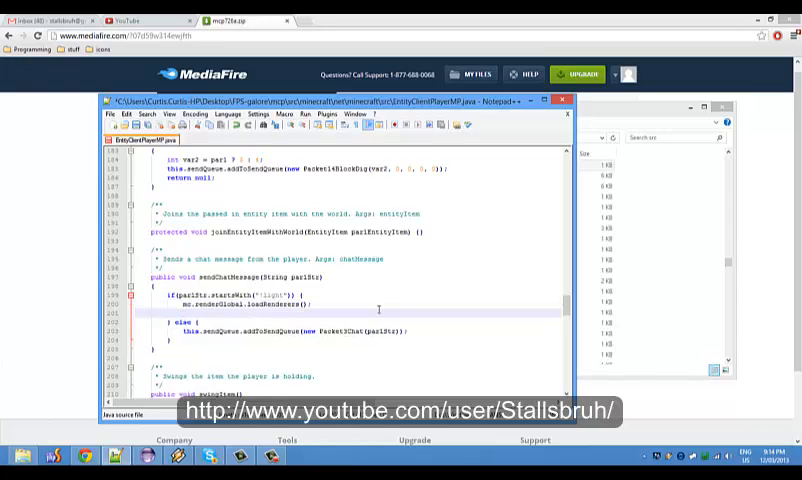
type("Hacks.fullbright (")
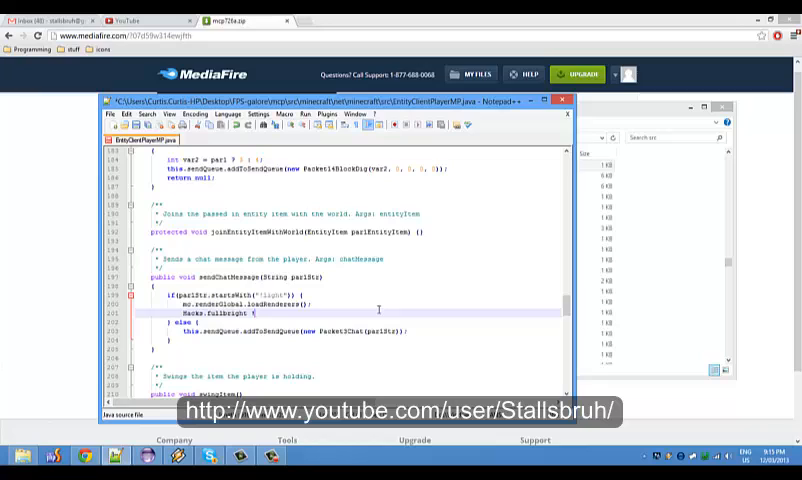
type("= !Hacks")
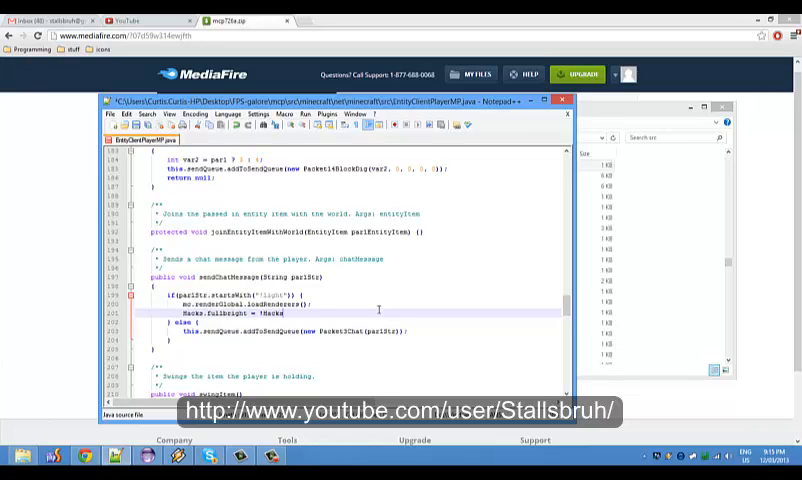
type(".fullbright;")
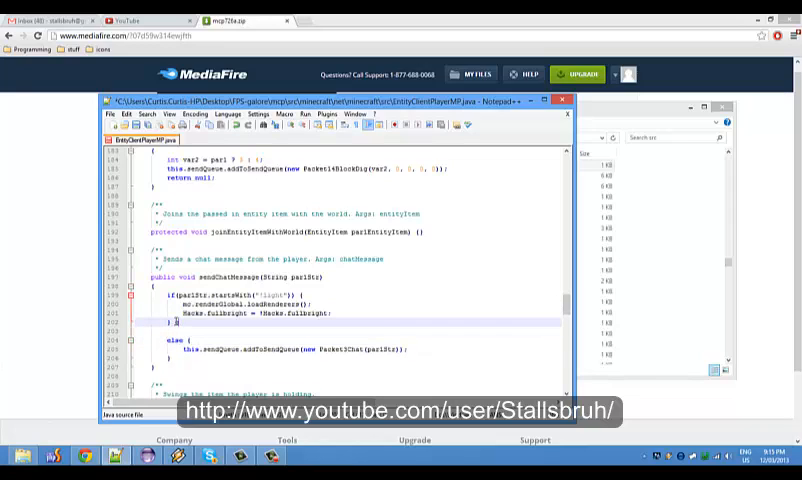
type("else if(par1Str.start(")
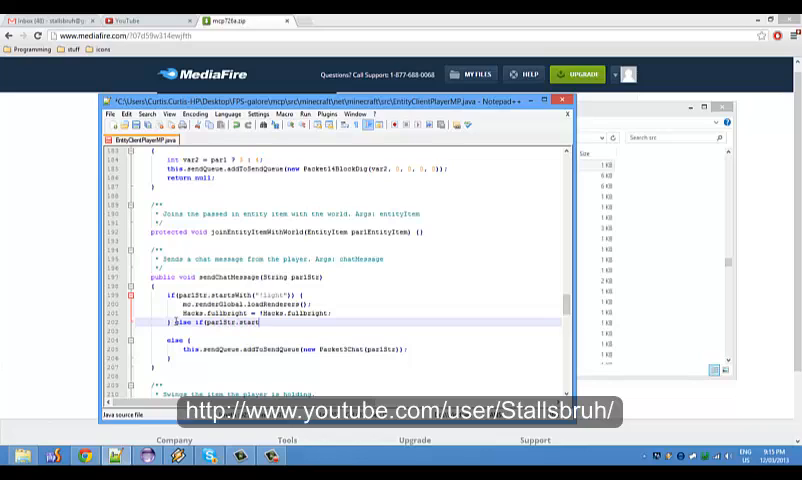
type("startsWith(\"xray\")) {")
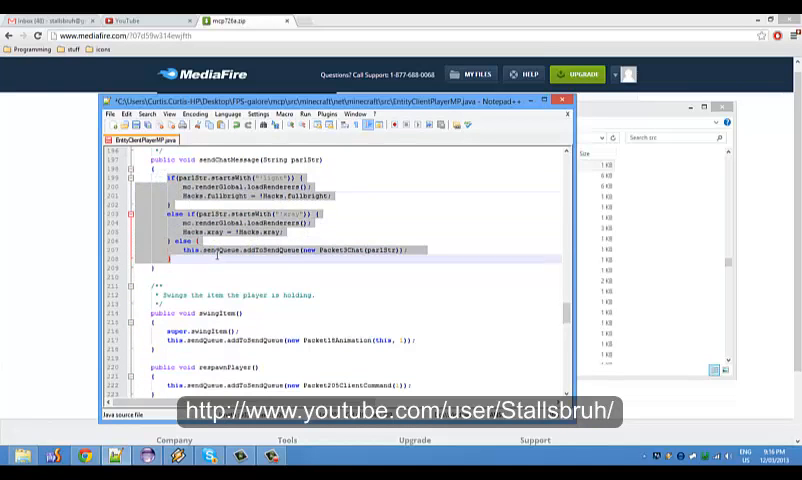
scroll("down", 3)
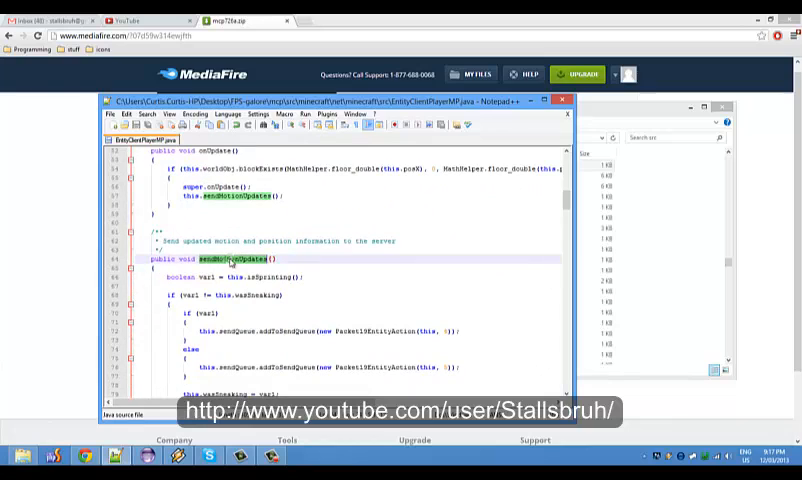
scroll("down", 3)
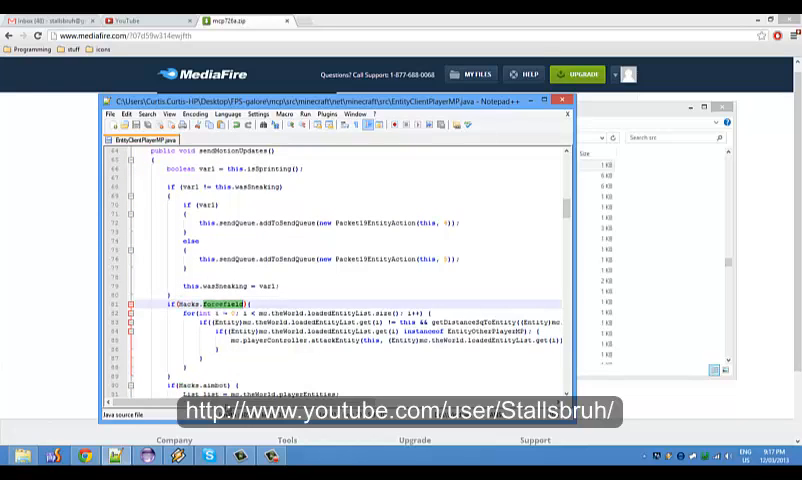
scroll("right", 3)
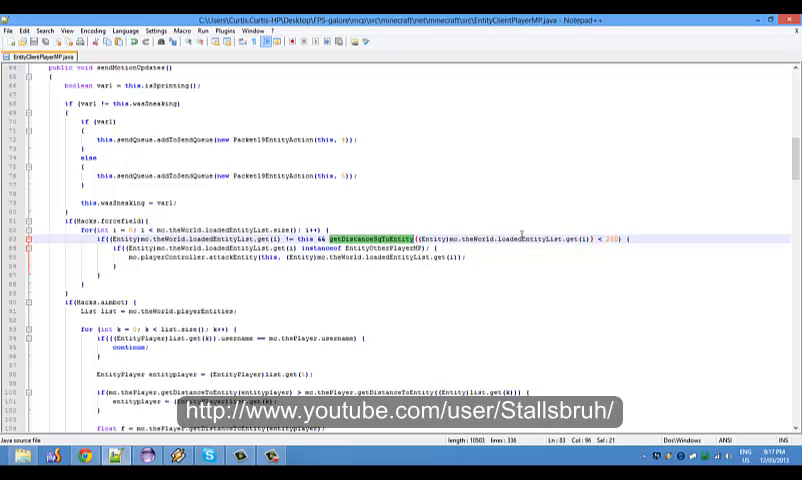
mouse_move(610, 264)
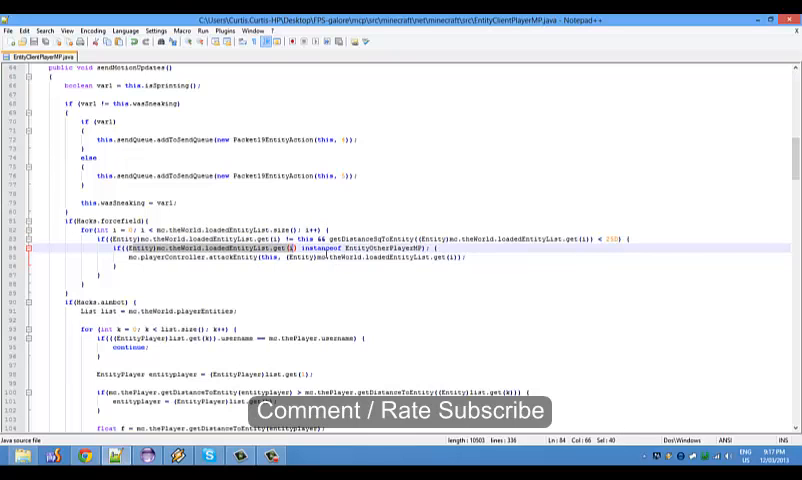
double_click(170, 258)
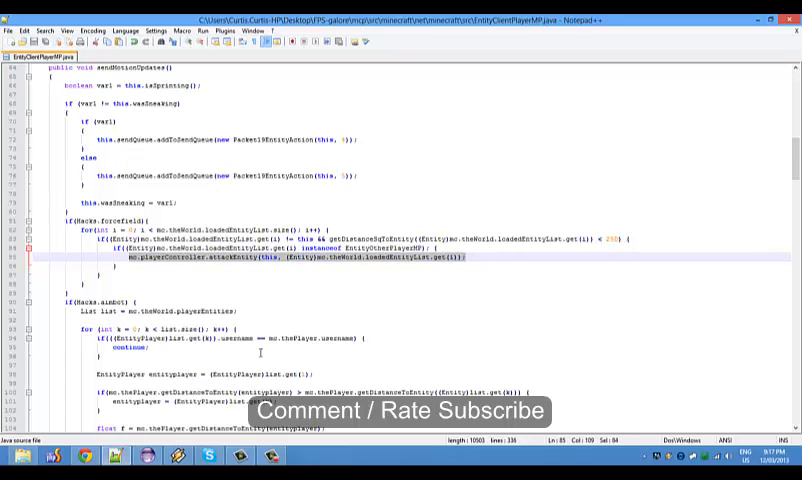
scroll("down", 3)
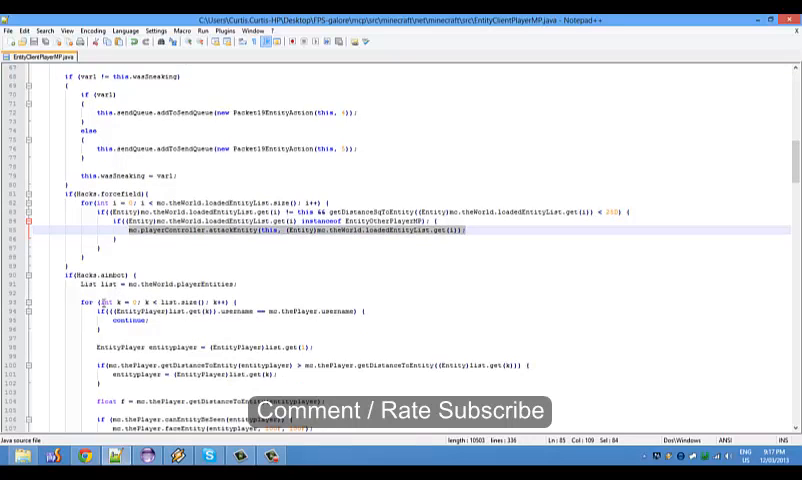
scroll("down", 3)
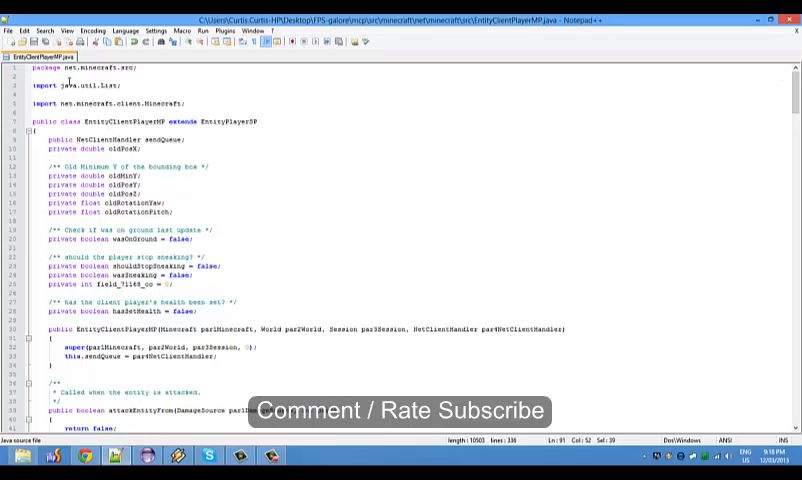
triple_click(80, 88)
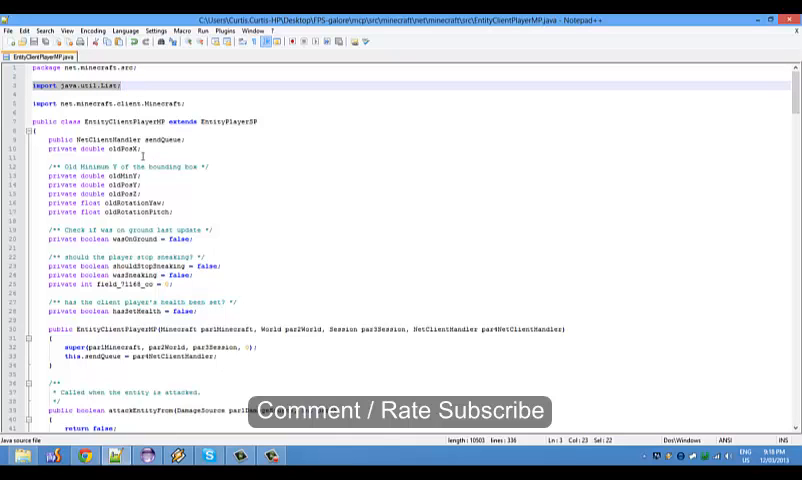
scroll("down", 3)
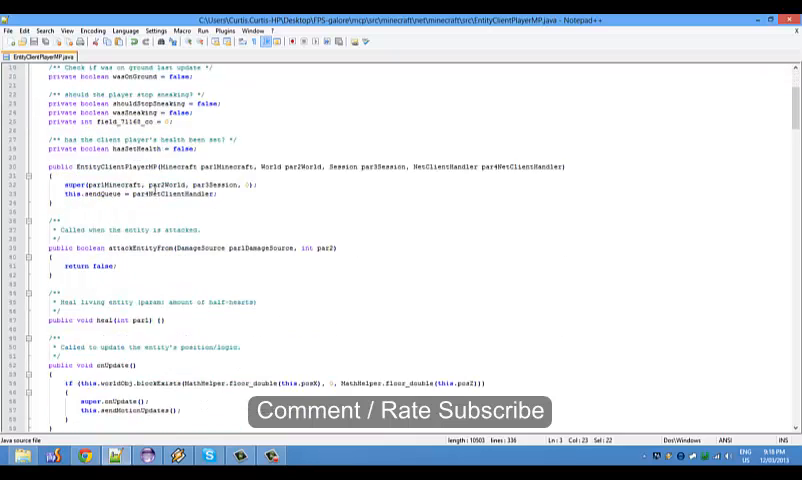
scroll("down", 3)
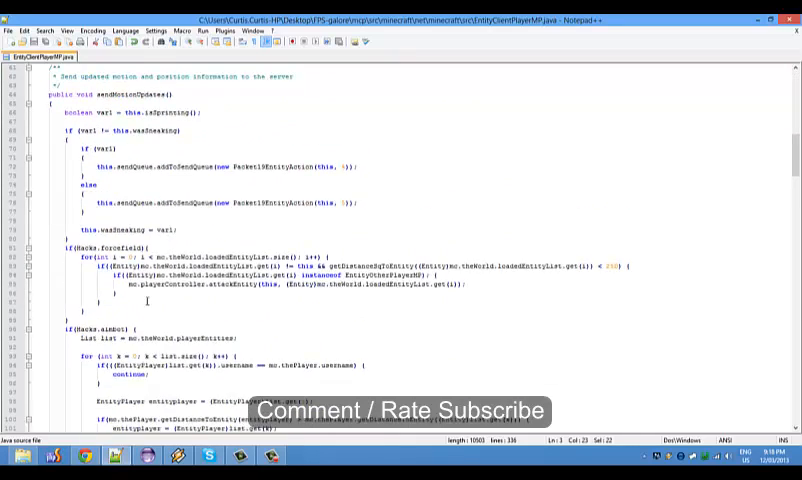
scroll("down", 3)
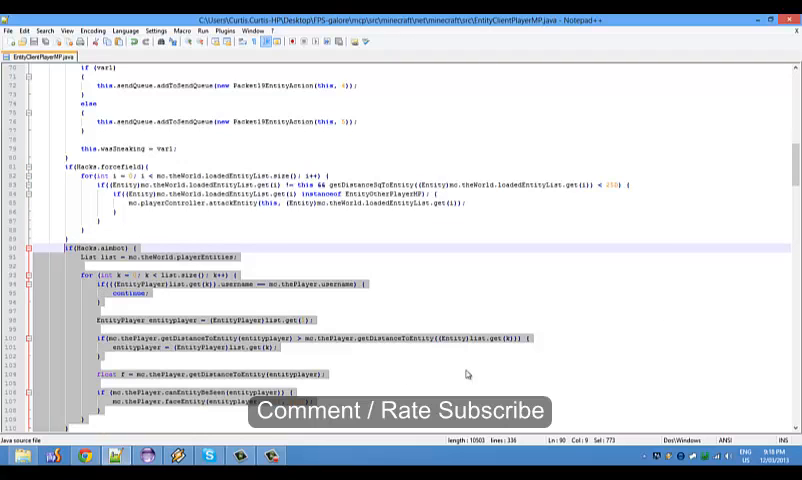
- Scroll through the if(Hacks.aimbot) block added below the ForceField loop in sendMotionUpdates
scroll("down", 3)
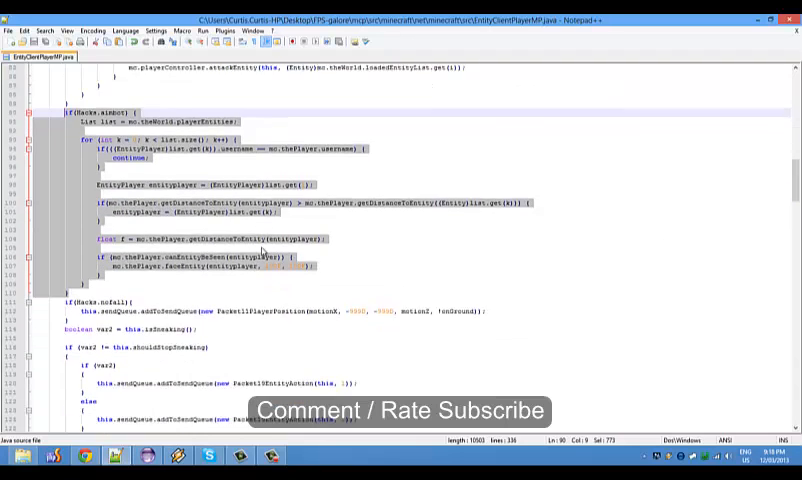
scroll("down", 3)
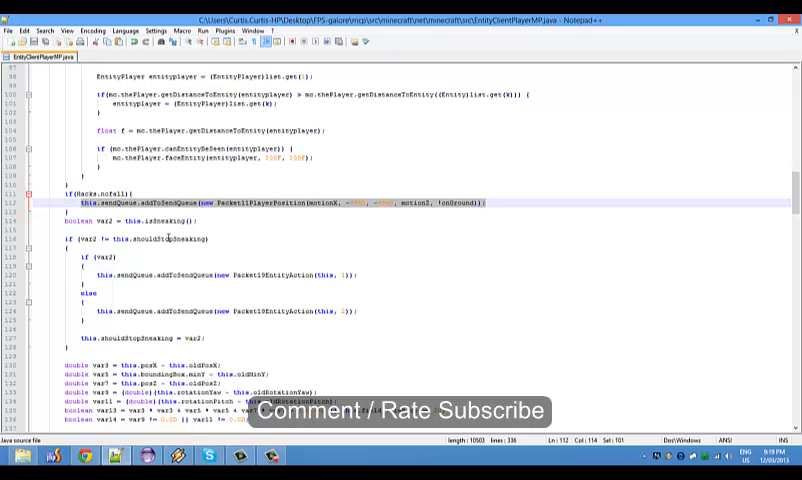
- Scroll through the chain of else if(par1Str.startsWith(...)) branches toggling each Hacks flag
scroll("down", 3)
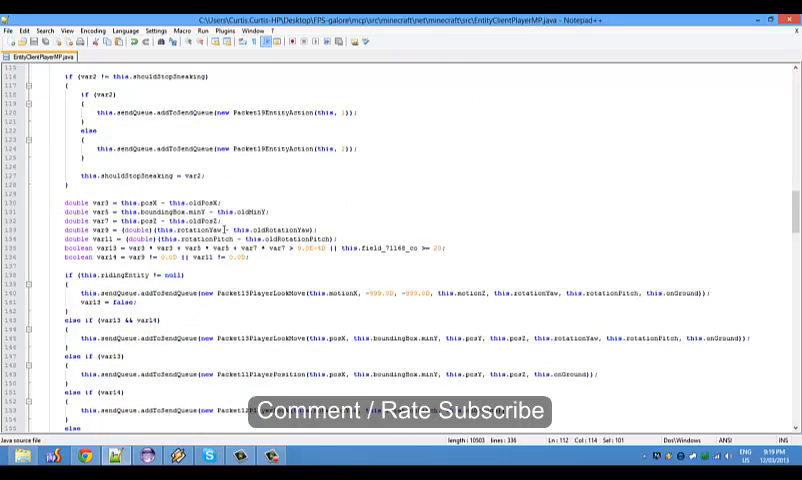
scroll("down", 3)
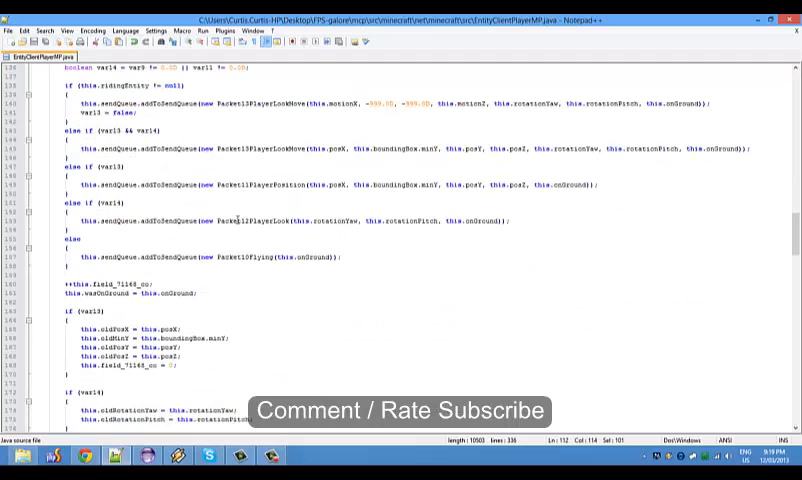
scroll("down", 3)
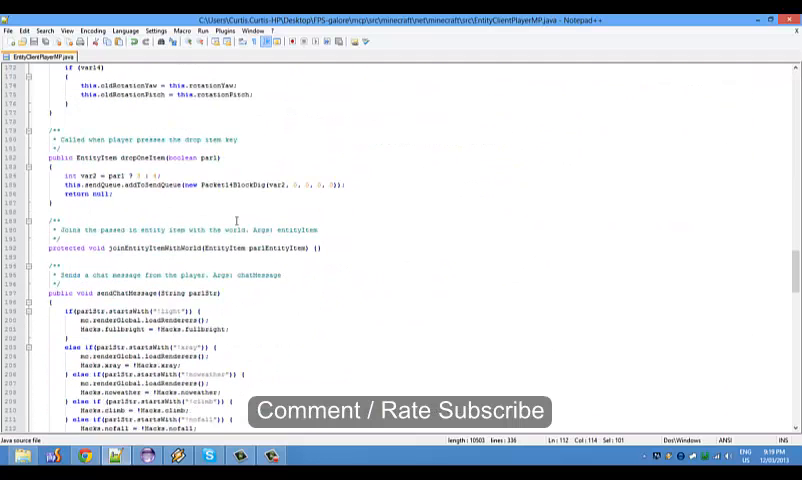
scroll("down", 3)
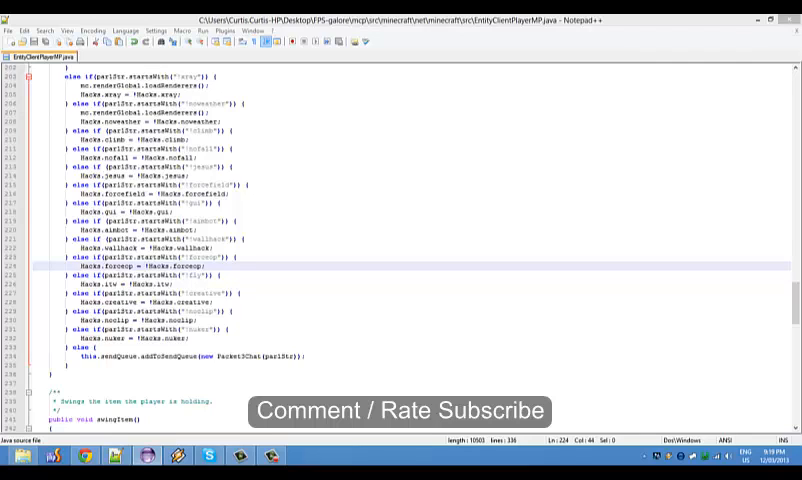
mouse_move(408, 324)
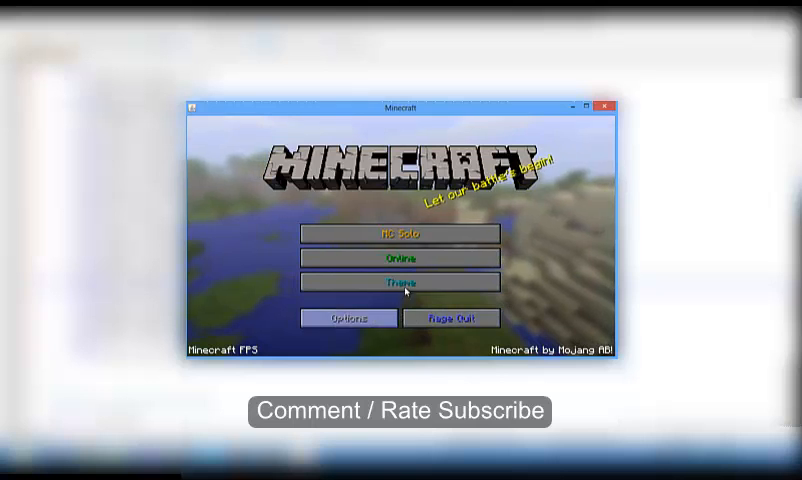
mouse_move(476, 340)
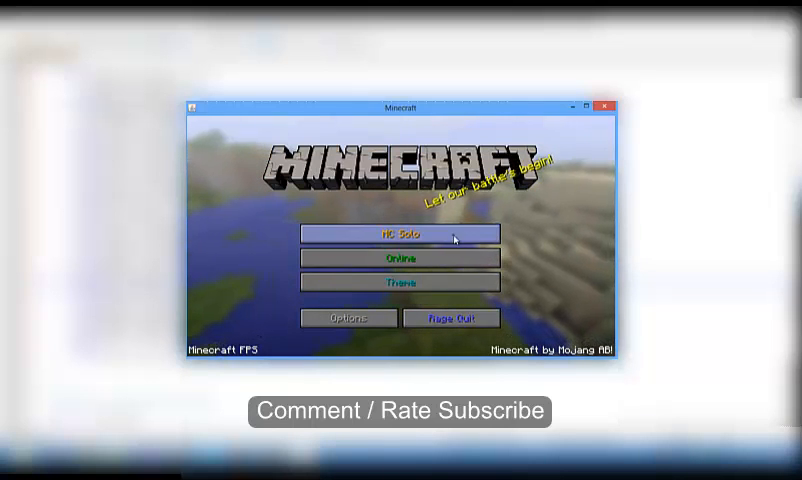
left_click(400, 234)
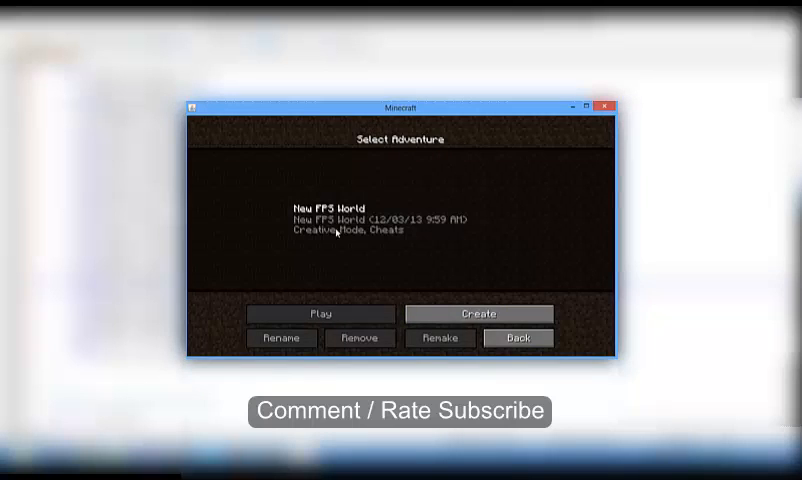
left_click(520, 336)
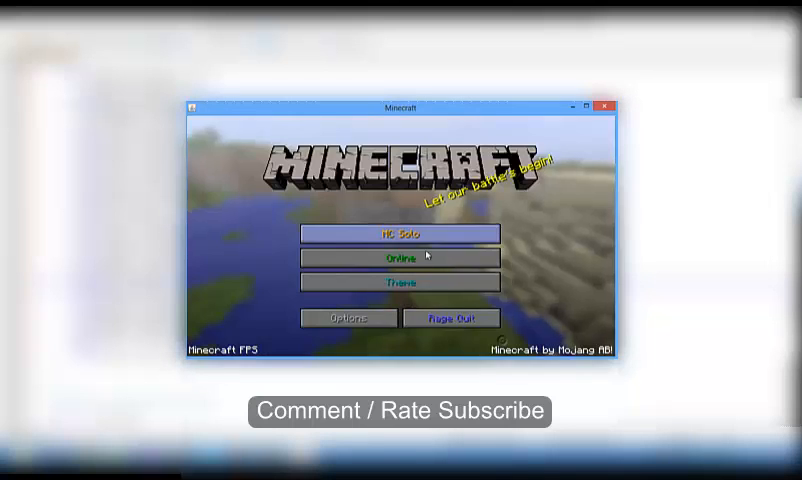
left_click(396, 260)
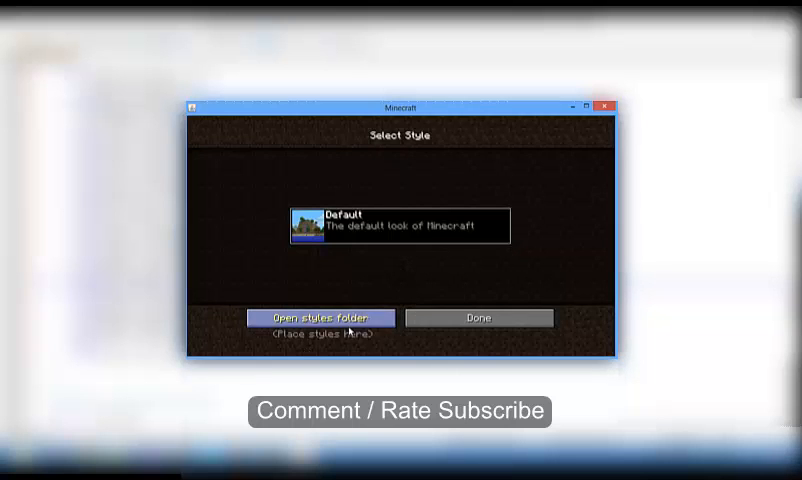
left_click(320, 316)
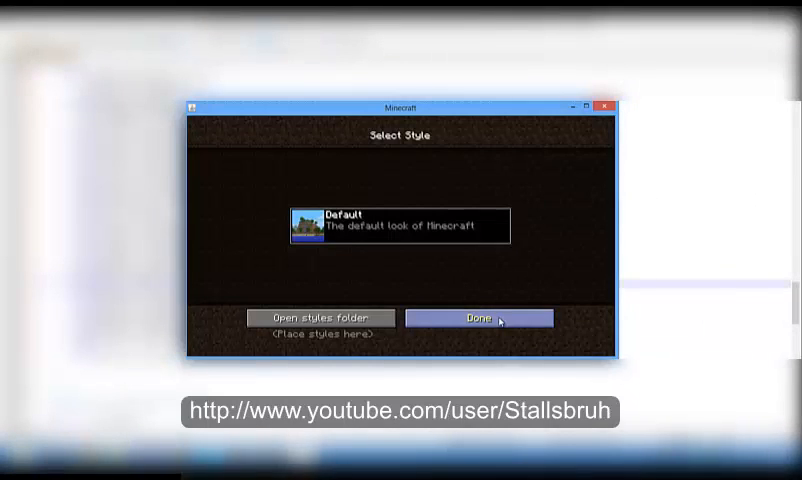
left_click(478, 318)
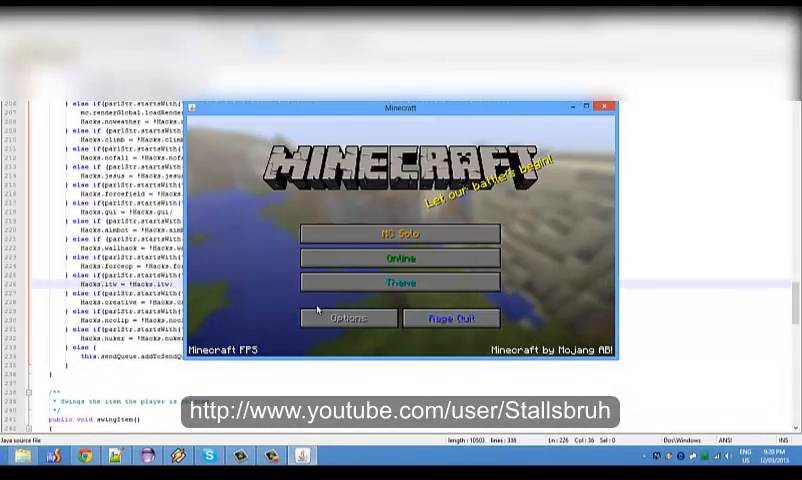